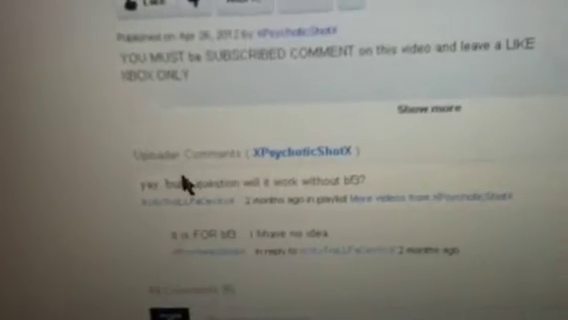
{"action": "scroll", "scroll_direction": "down", "scroll_amount": 3}
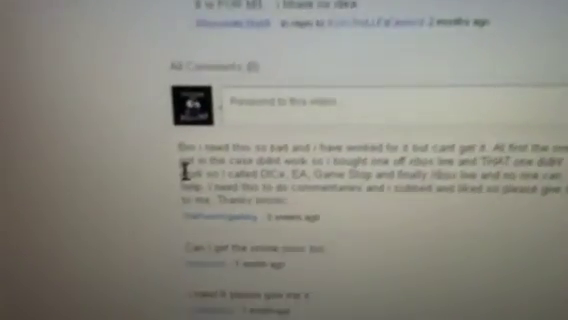